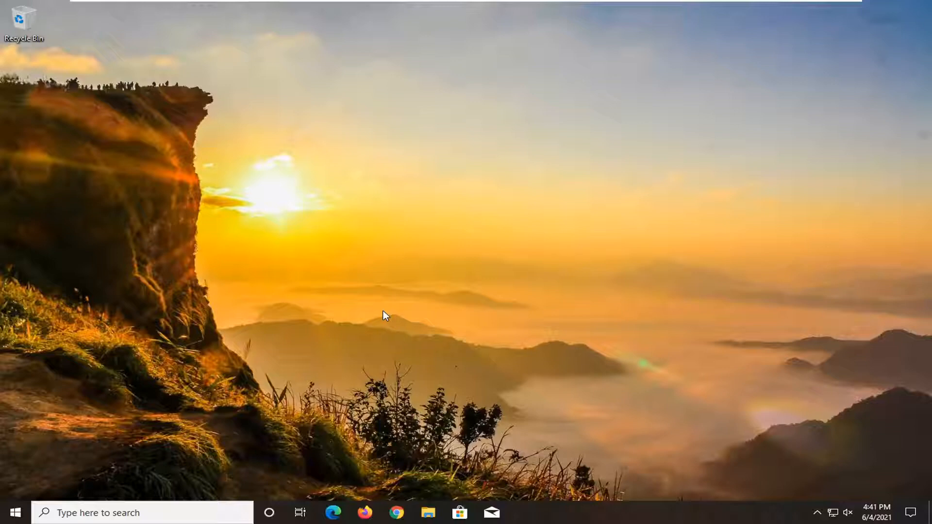
text(wsreset)
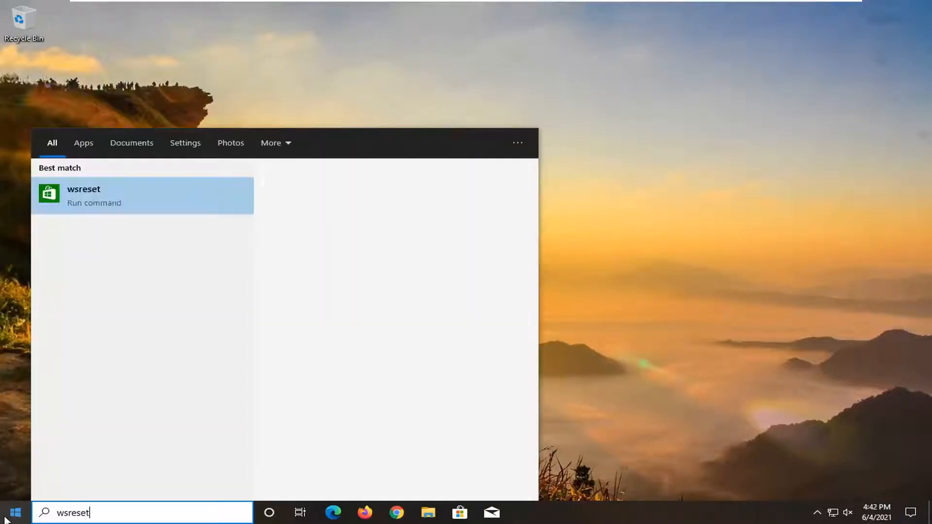